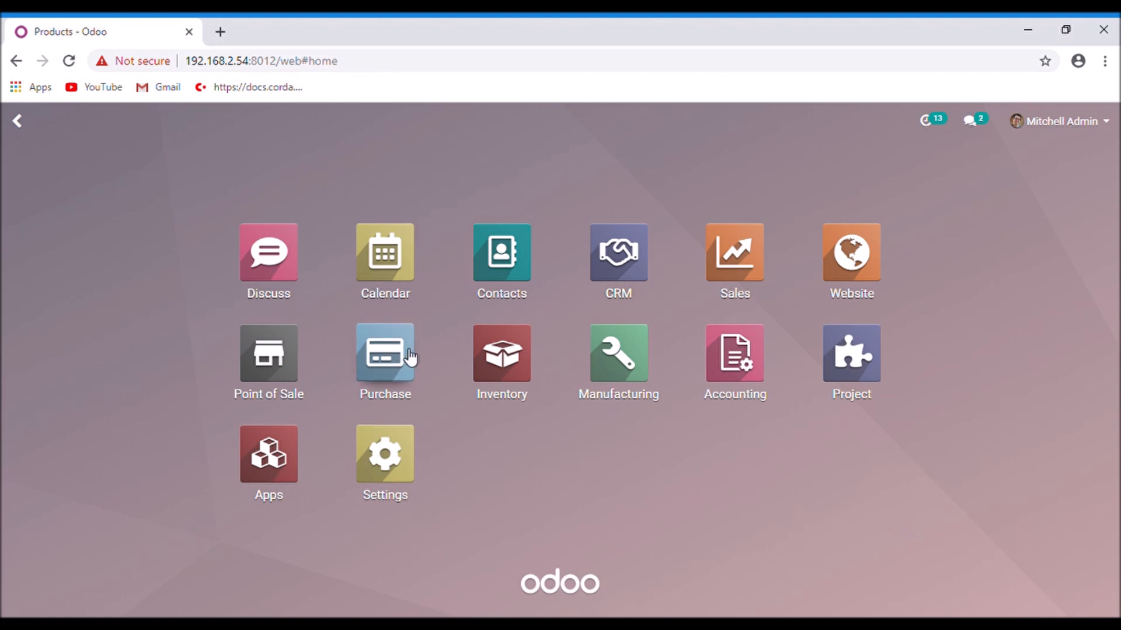
Step: Go to Inventory's Master Data products catalogue and scroll down to the iPhone X card
click(500, 353)
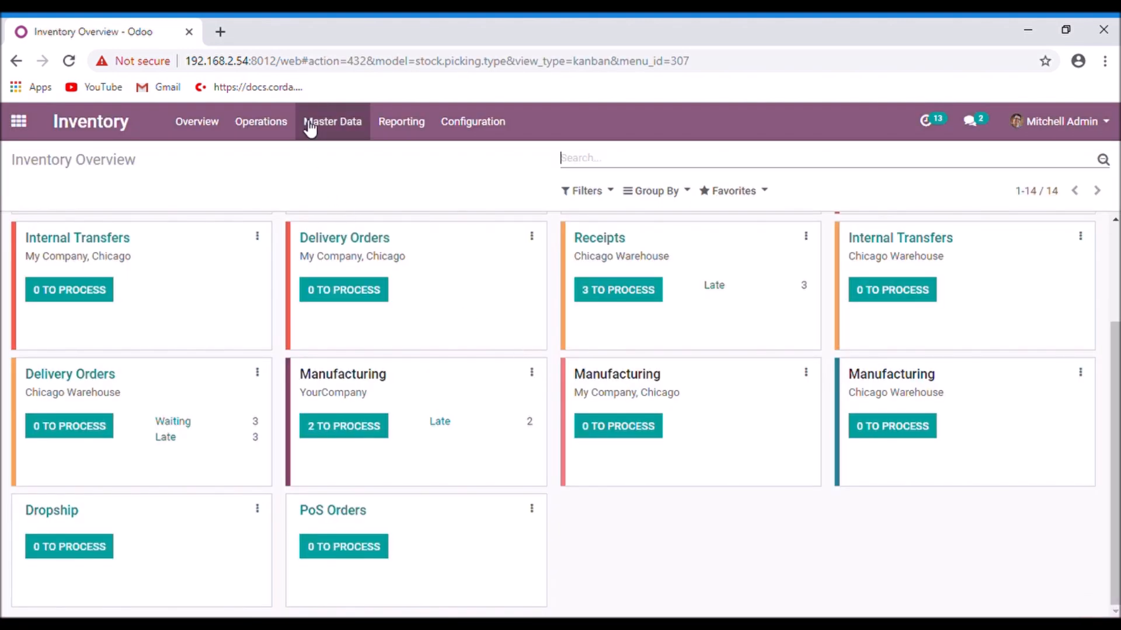
click(332, 122)
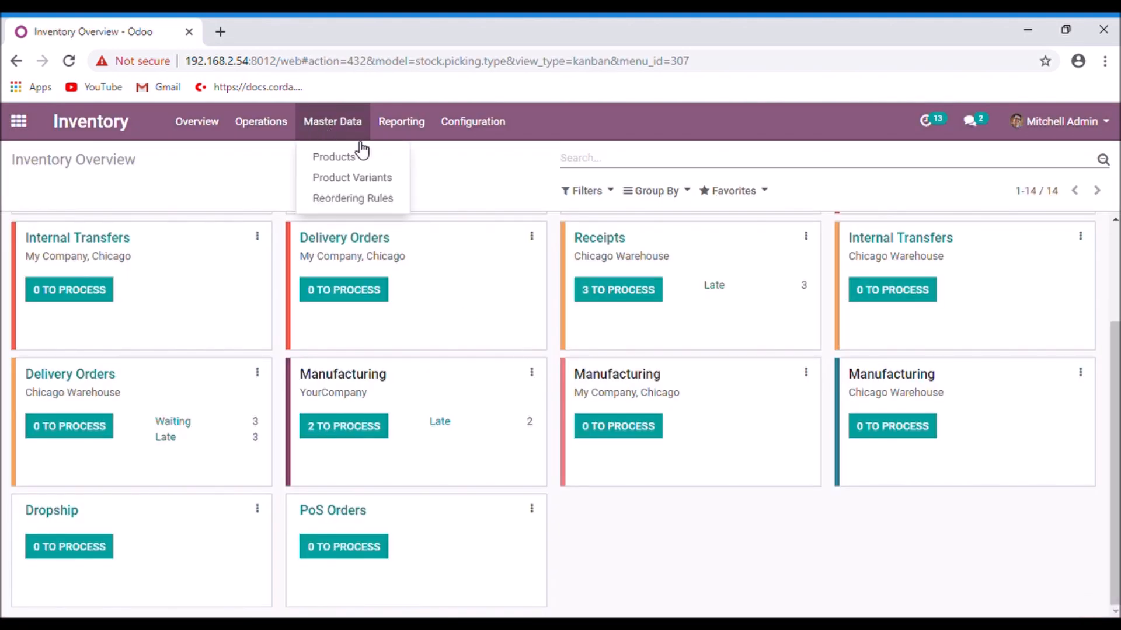
click(333, 156)
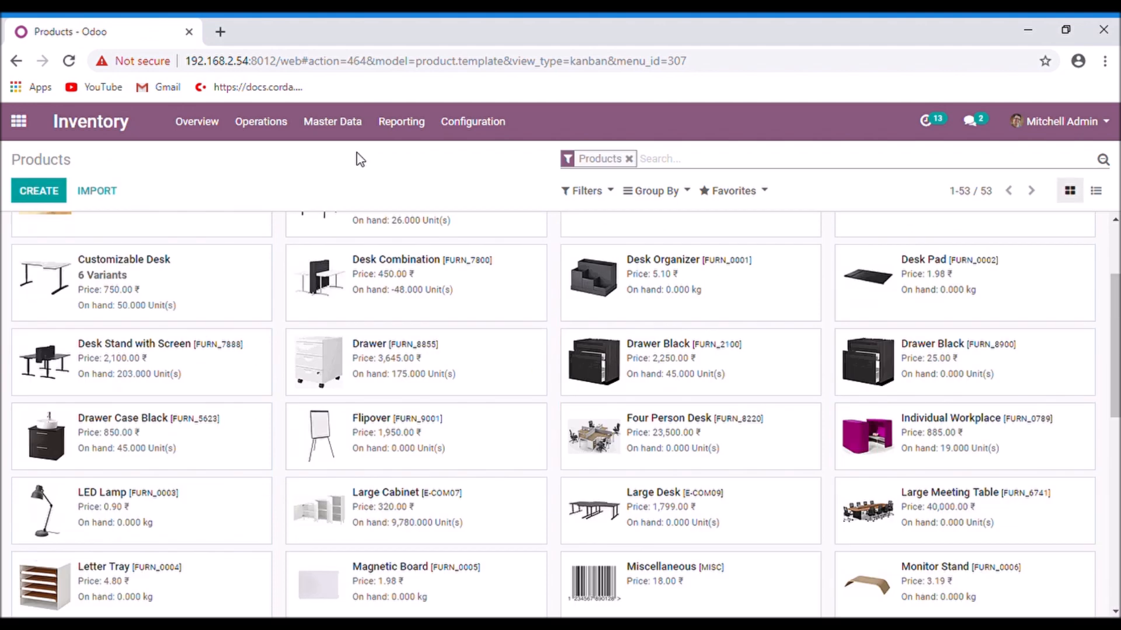
scroll(down, 3)
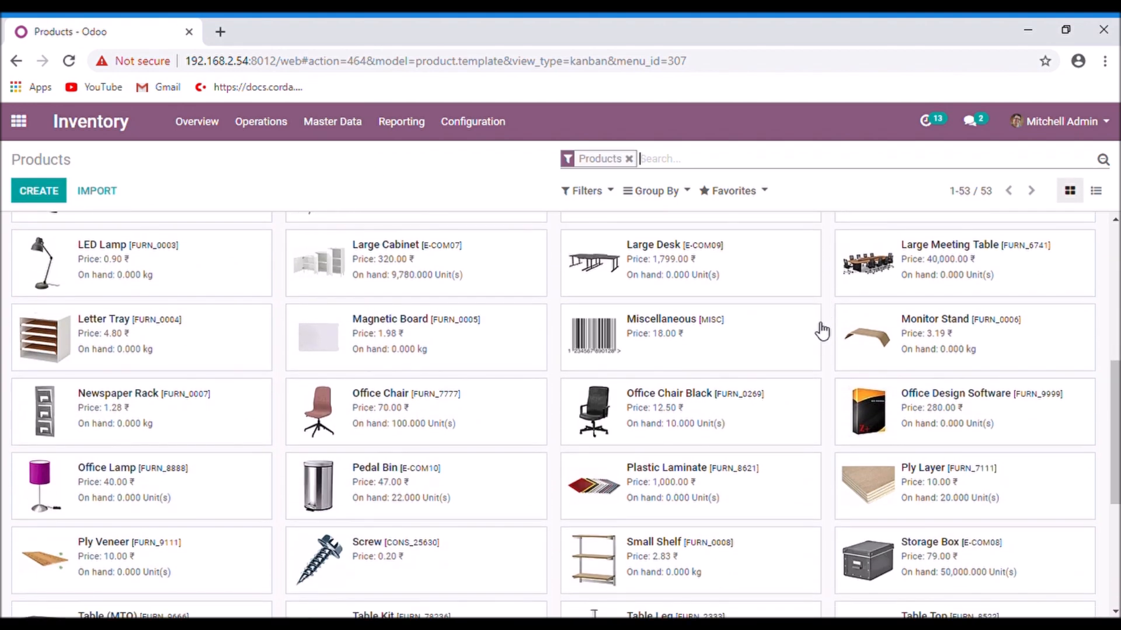
scroll(down, 3)
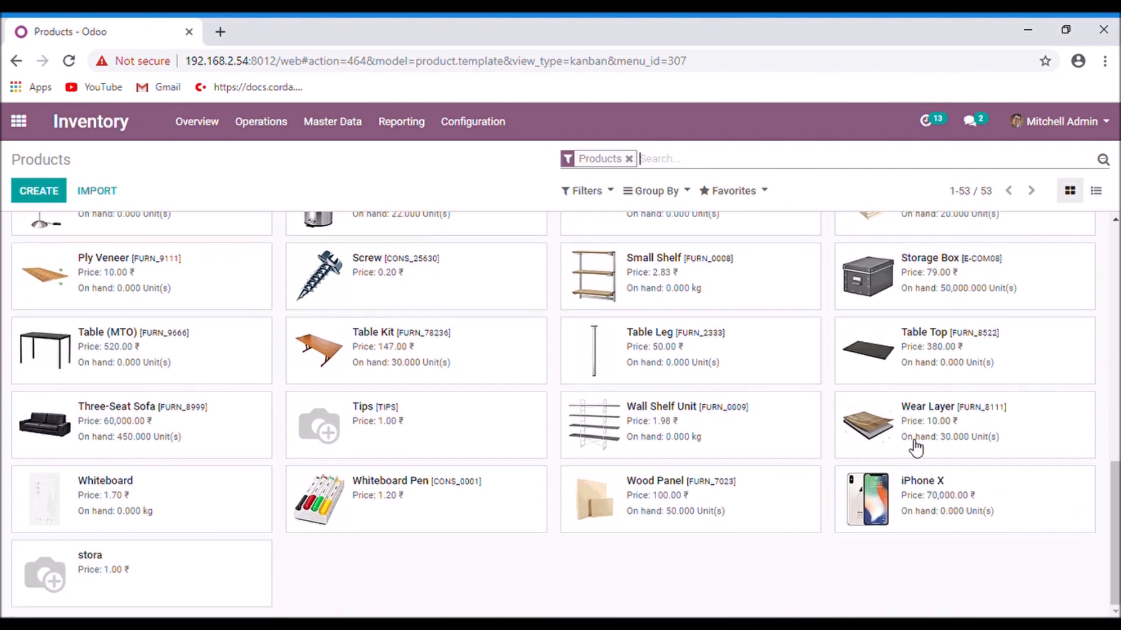
Step: Open the iPhone X product form and view its still-empty Variants section
click(922, 481)
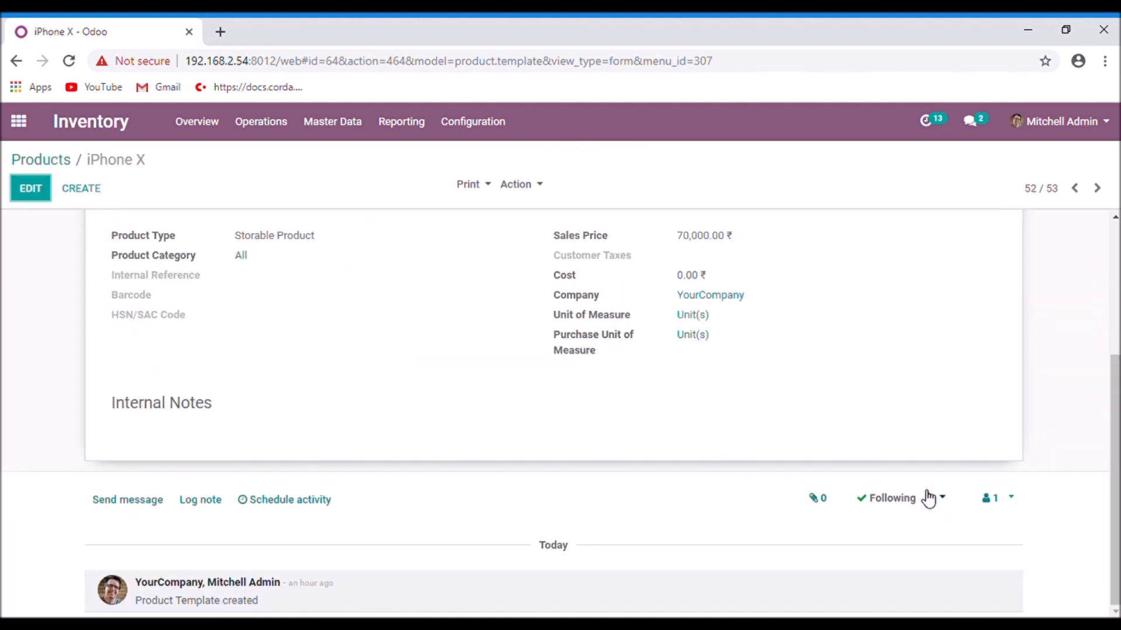
scroll(up, 3)
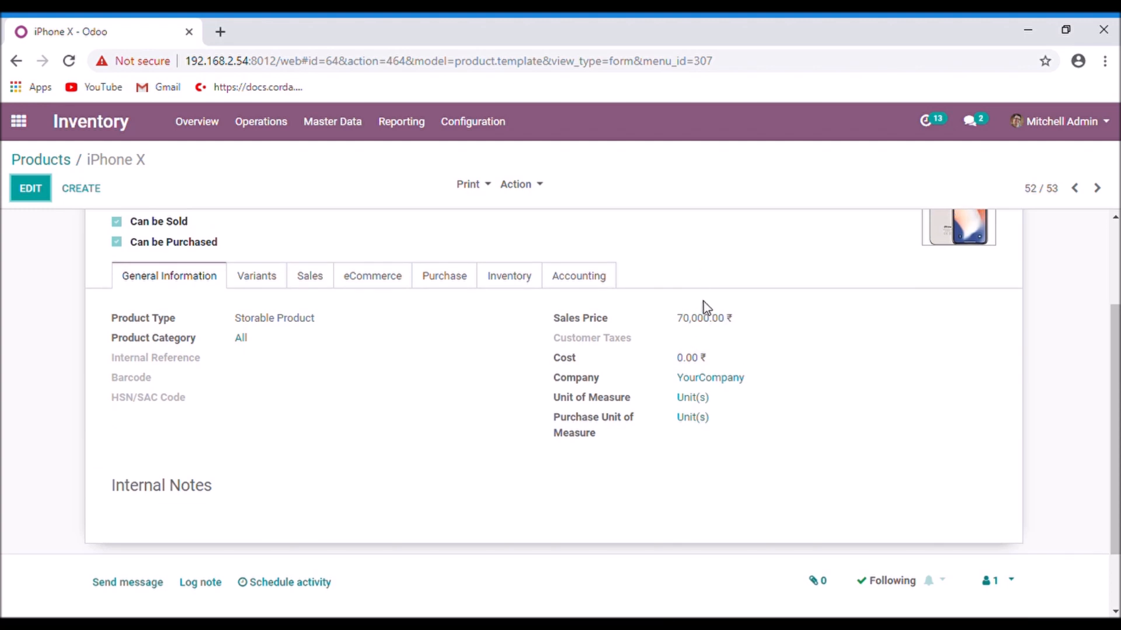
mouse_move(672, 321)
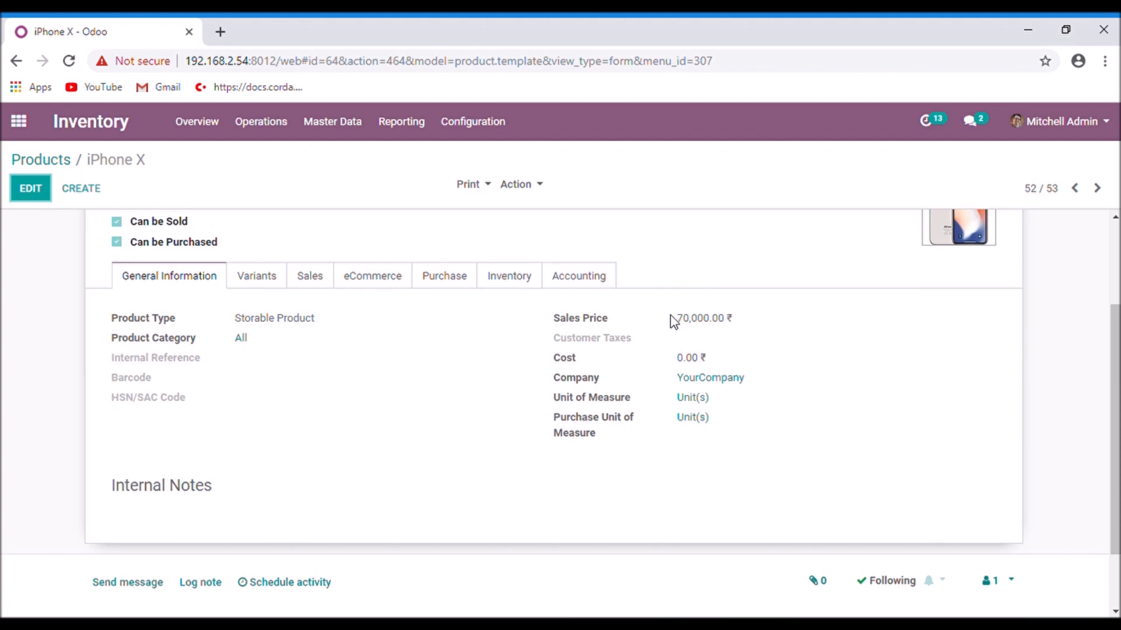
mouse_move(777, 326)
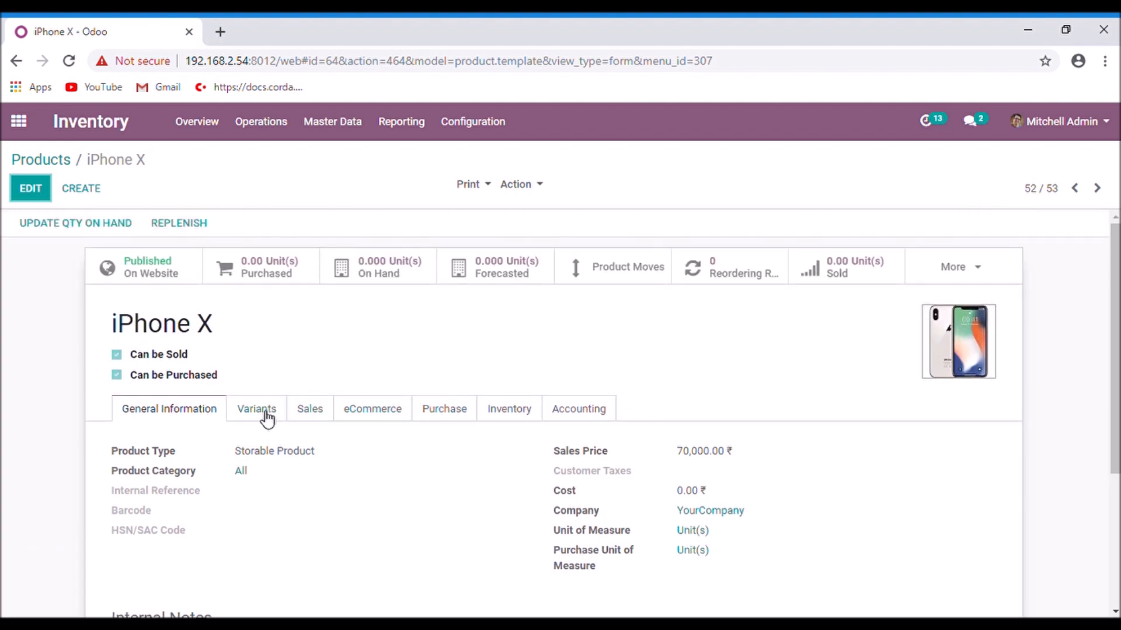
click(256, 408)
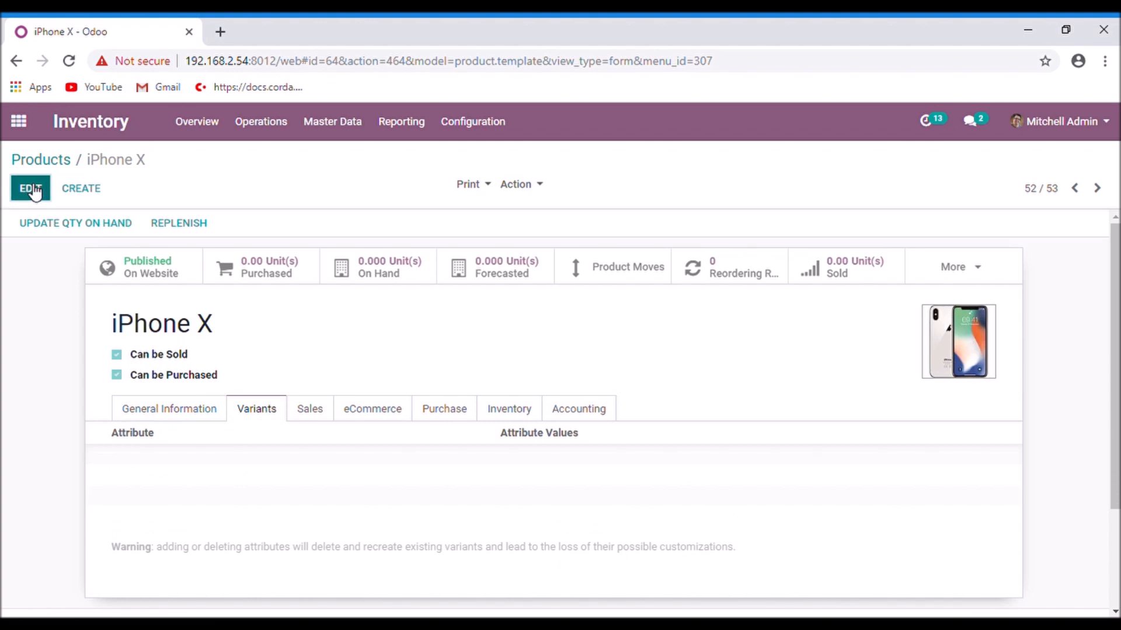
Step: Edit iPhone X and add a Memory attribute line with 64 GB and 256 GB
click(29, 188)
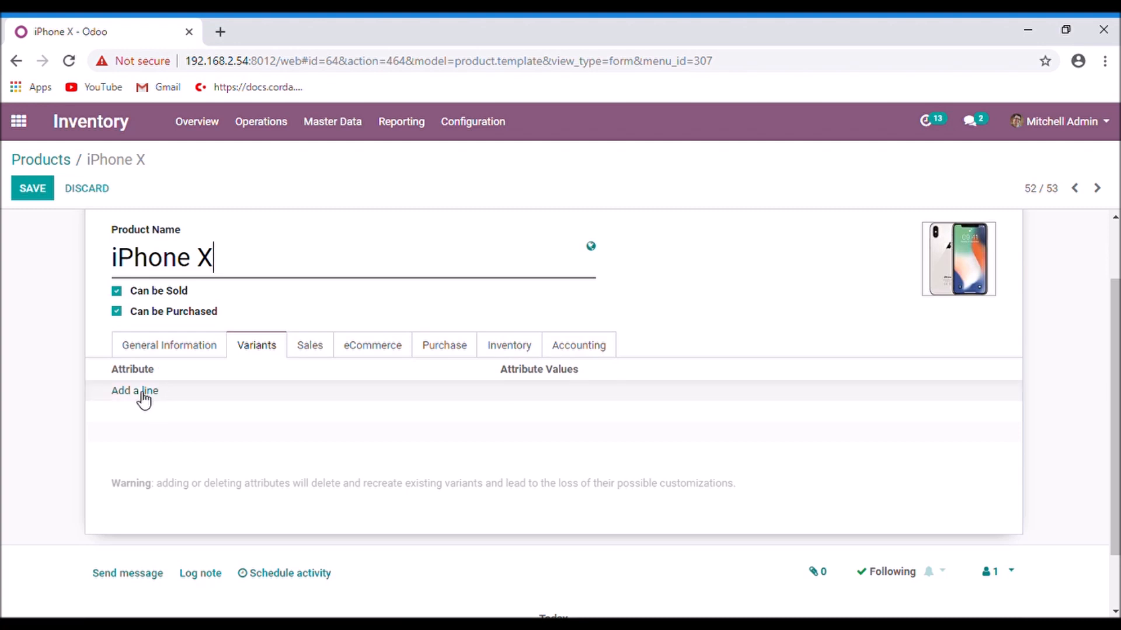
click(134, 390)
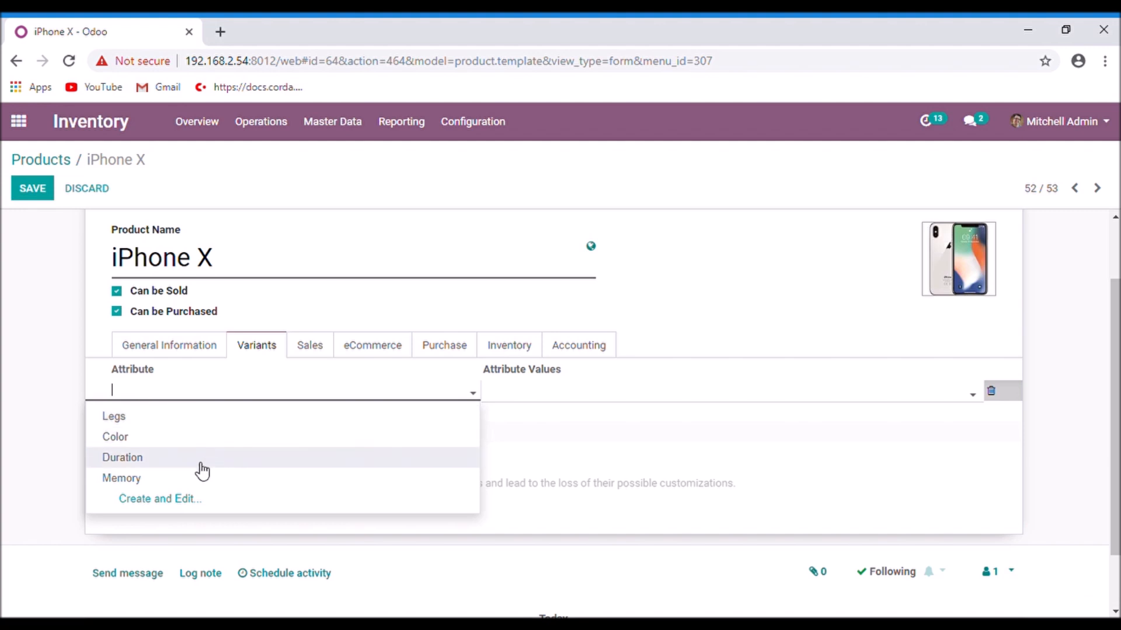
click(122, 478)
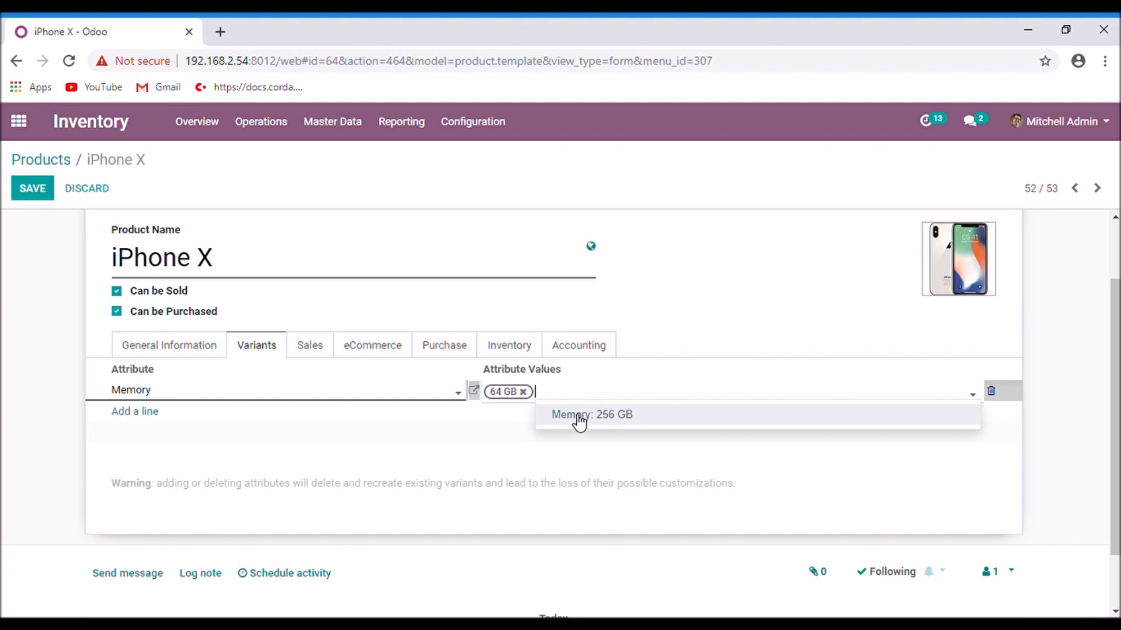
click(591, 414)
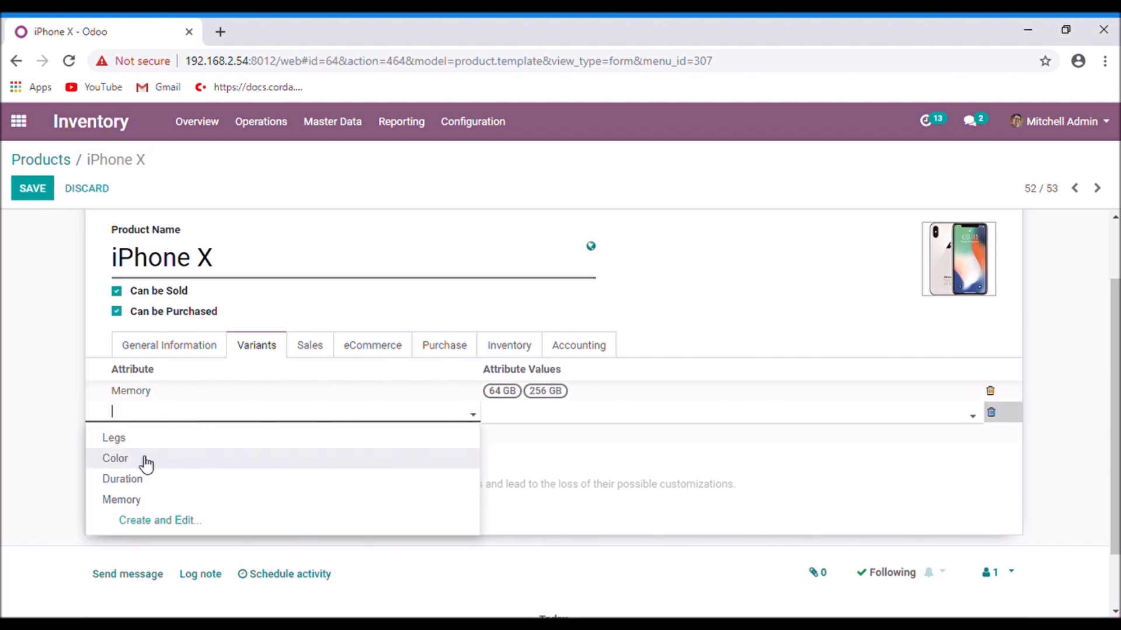
Step: Add a second attribute line for Color with Black and Silver values
click(115, 458)
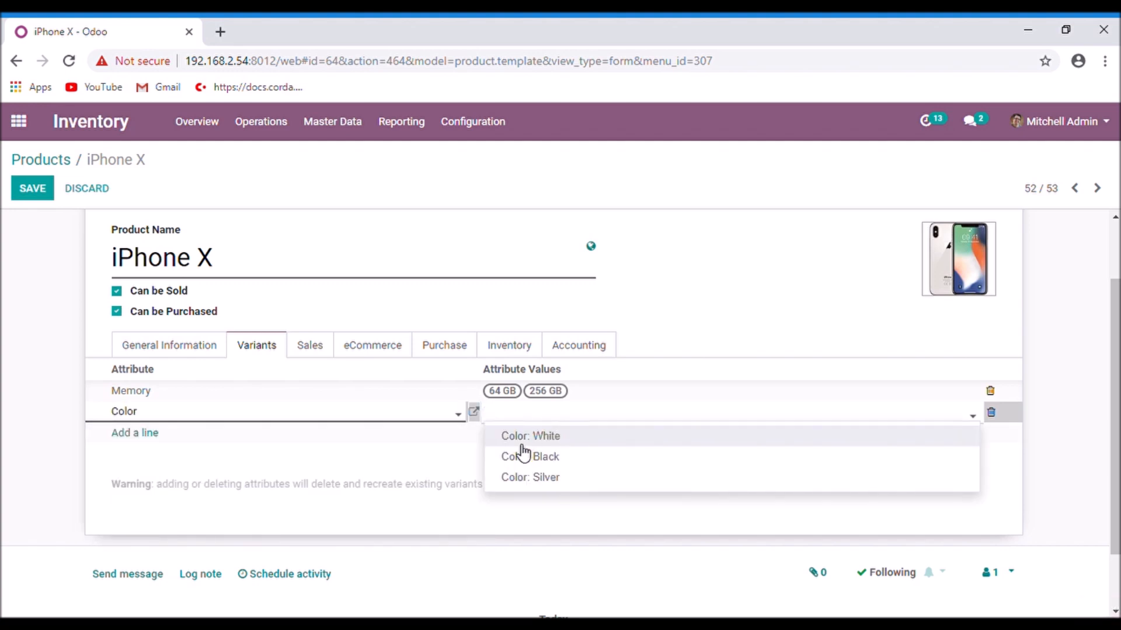
click(529, 456)
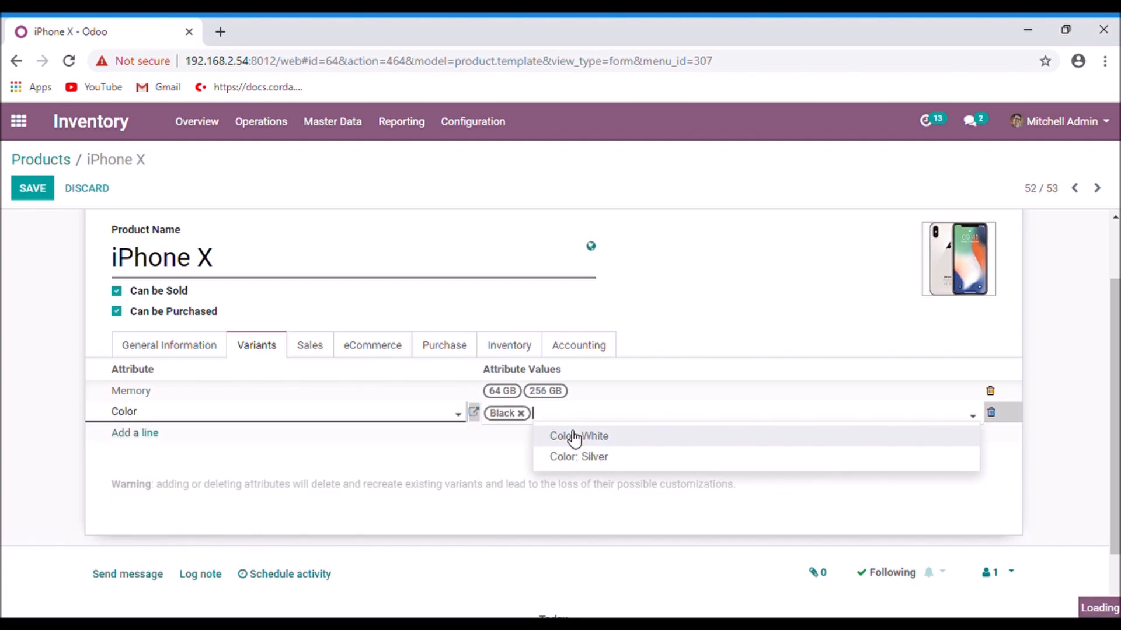
click(578, 457)
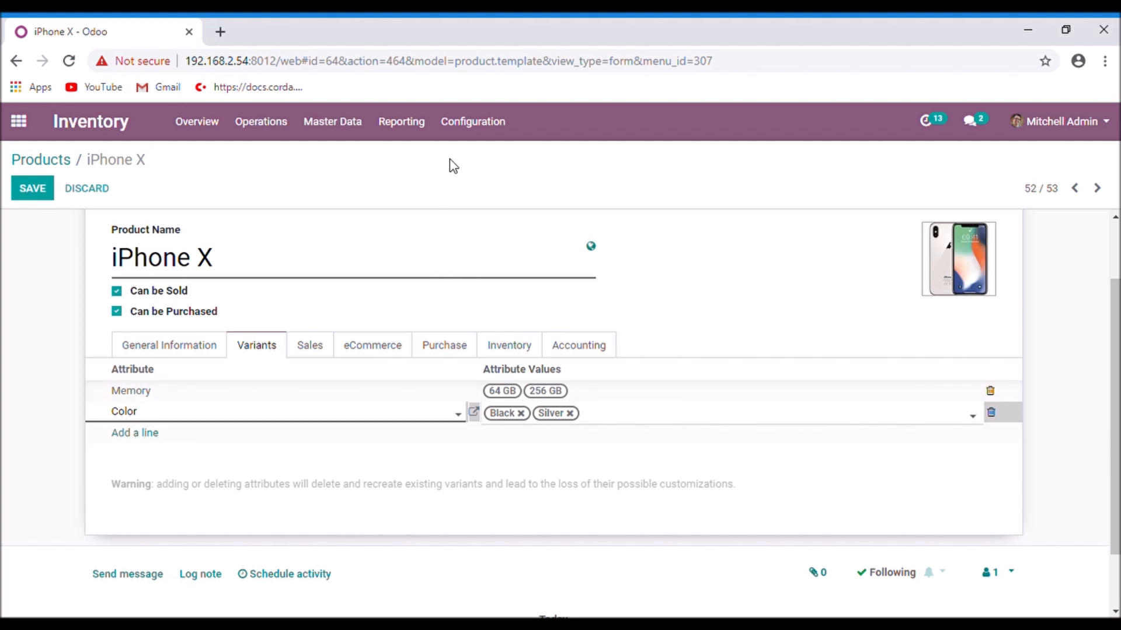
click(472, 121)
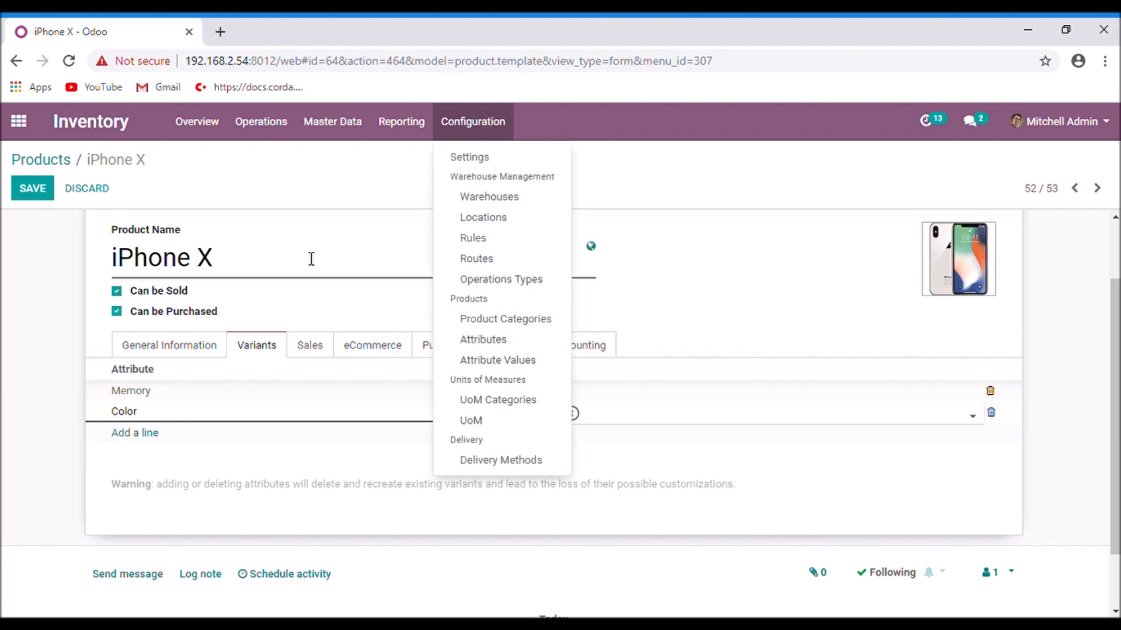
mouse_move(299, 187)
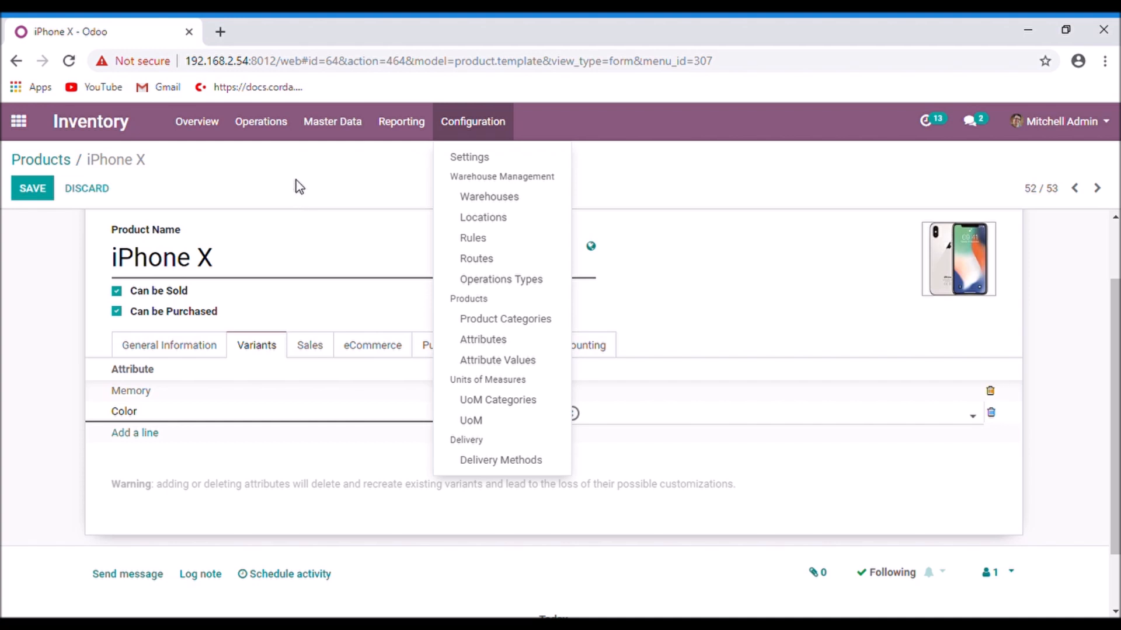
Step: Dismiss the configuration menu, save iPhone X with four variants, and view General Information
click(299, 202)
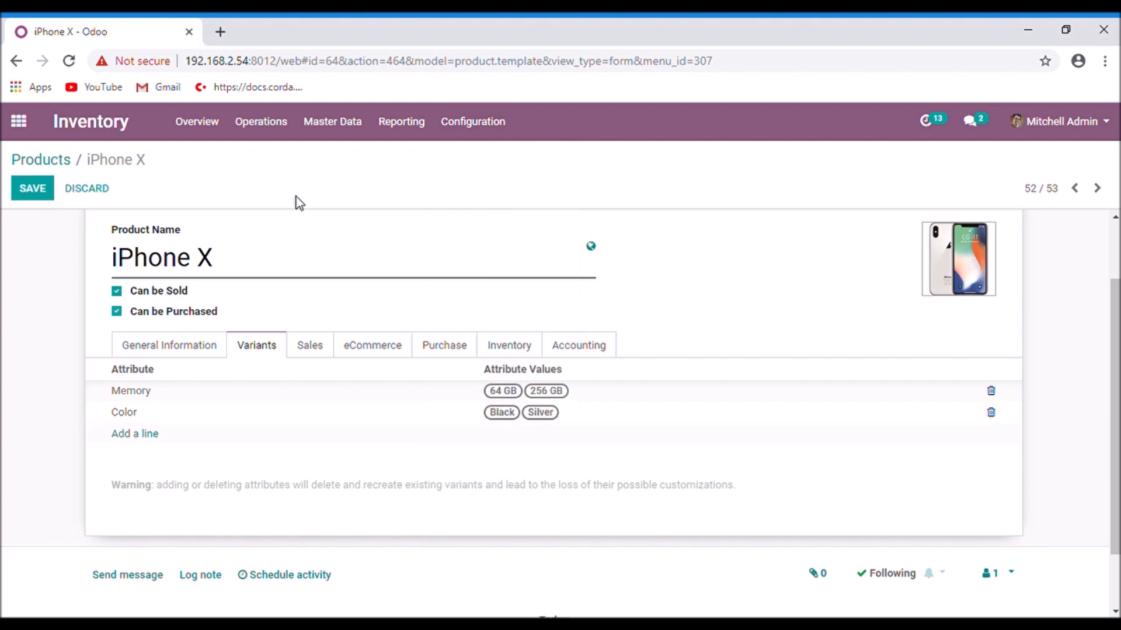
click(32, 188)
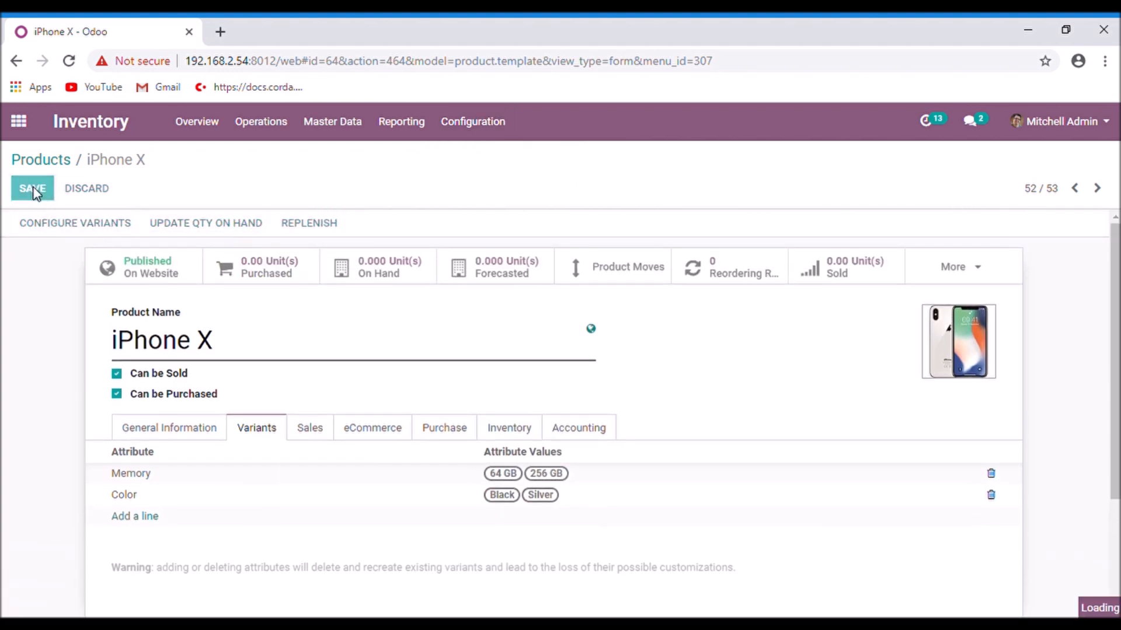
click(32, 188)
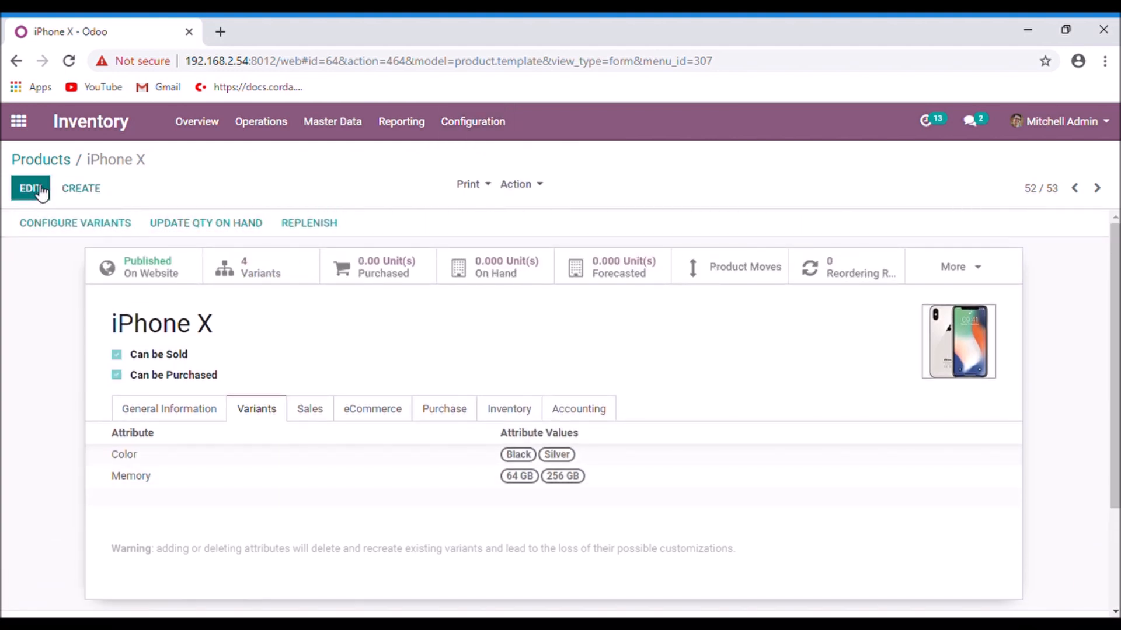
click(169, 407)
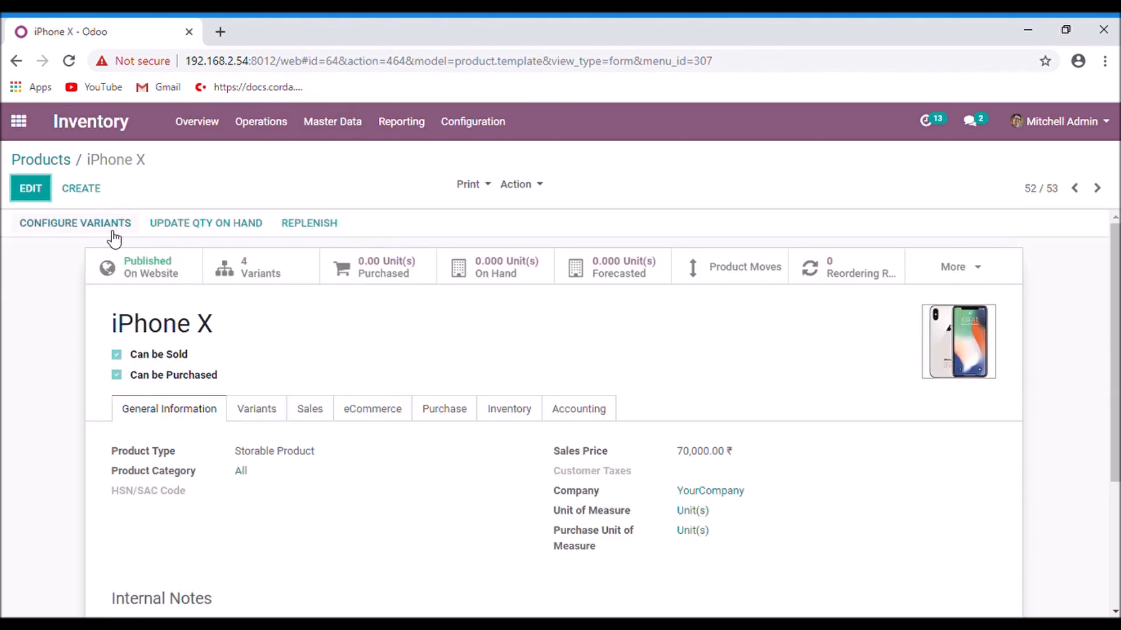
Step: Open Configure Variants to list the Black, Silver, 64 GB and 256 GB values
click(74, 223)
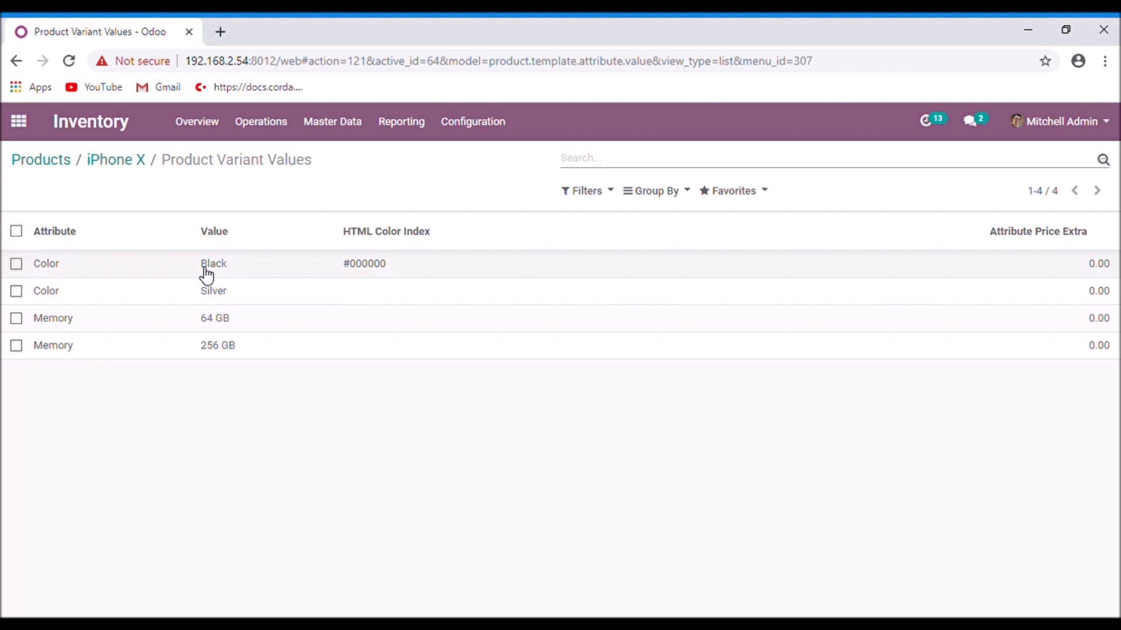
mouse_move(200, 278)
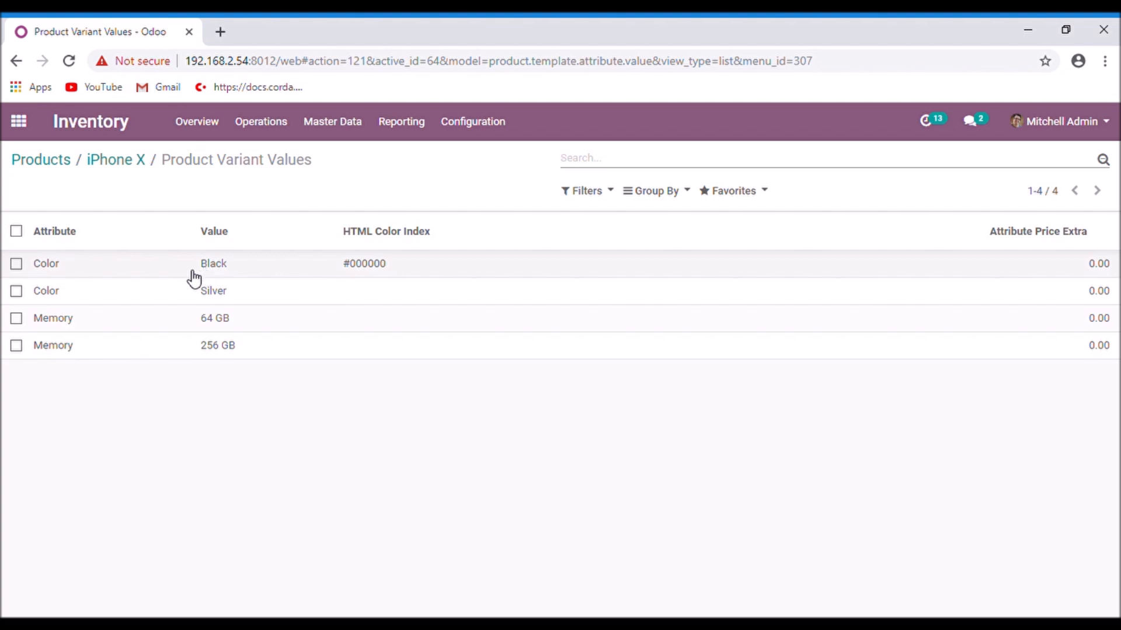
mouse_move(265, 373)
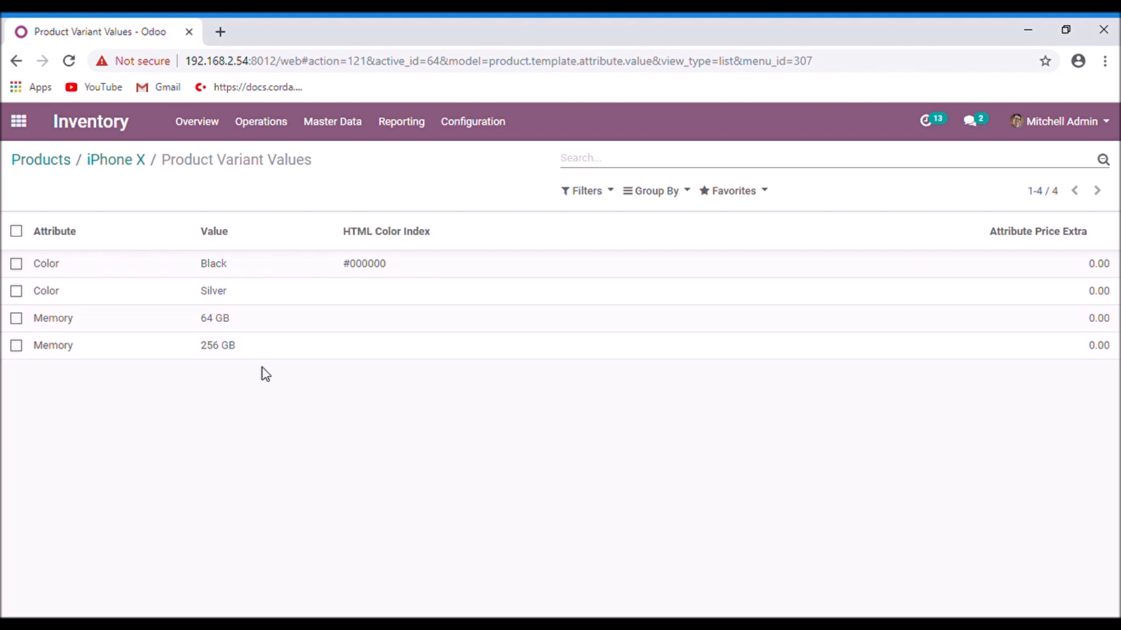
mouse_move(239, 357)
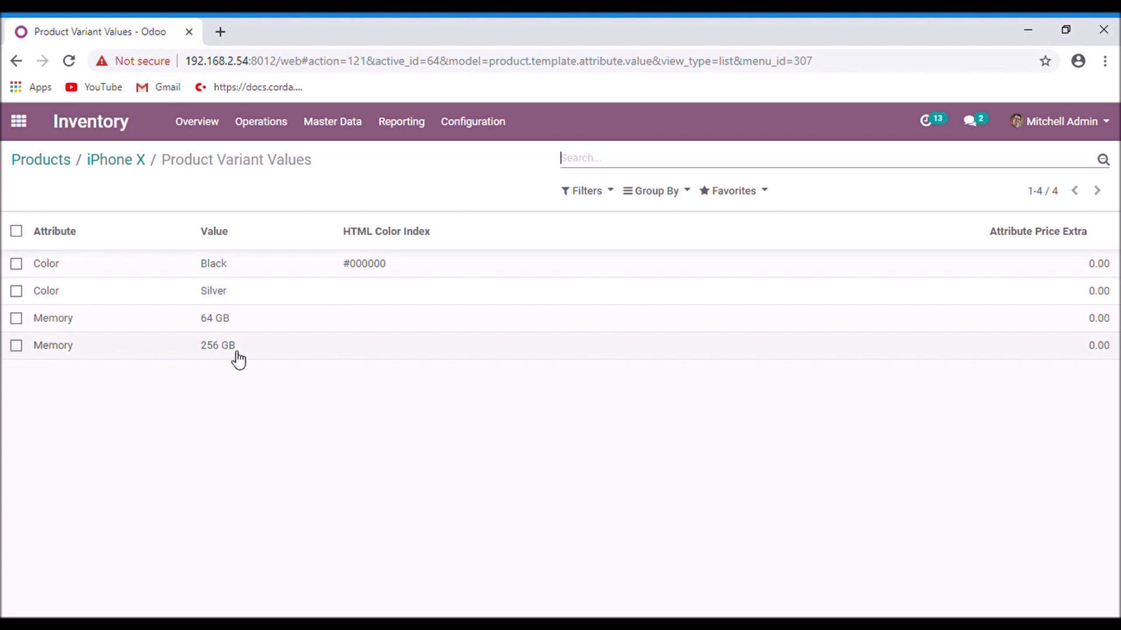
Step: Set the Memory: 256 GB value's attribute price extra to 10,000 and save
click(217, 345)
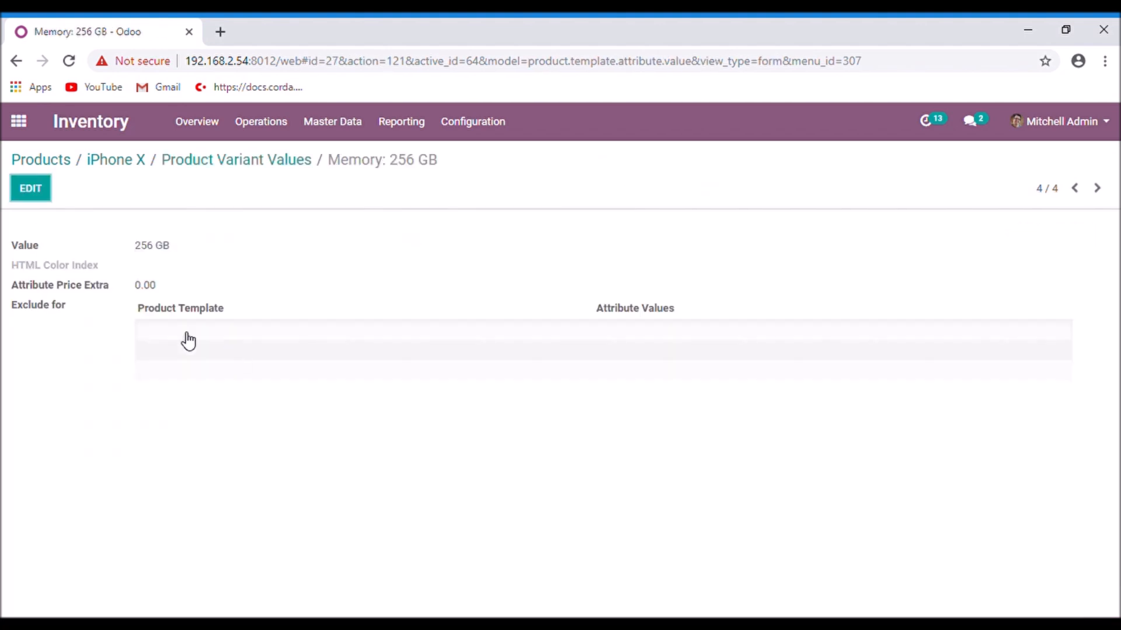
click(29, 188)
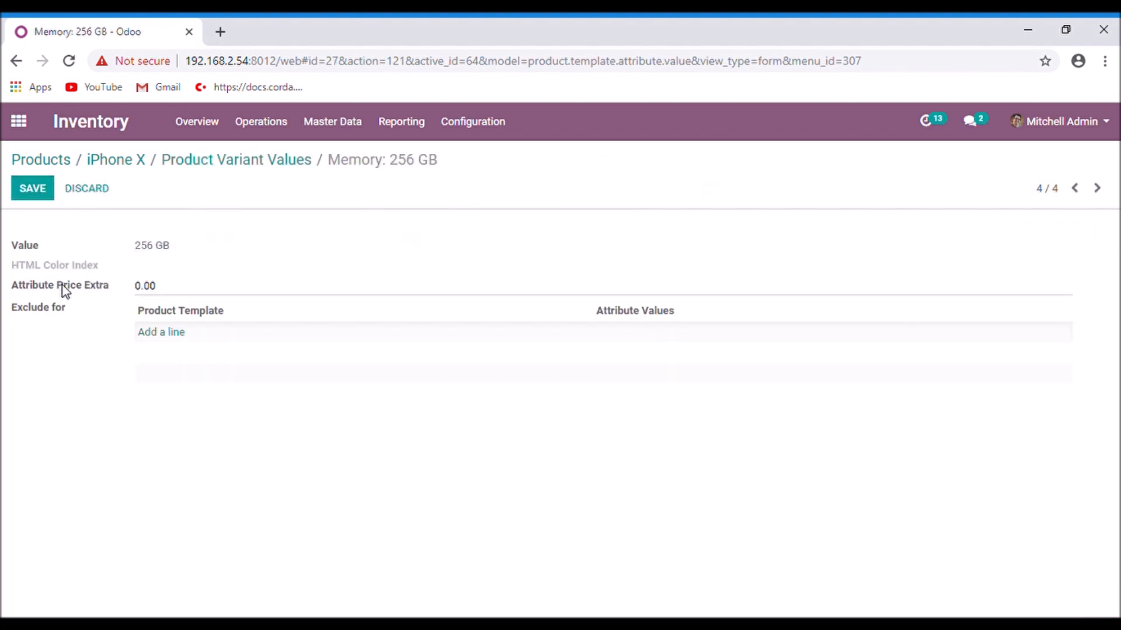
mouse_move(122, 297)
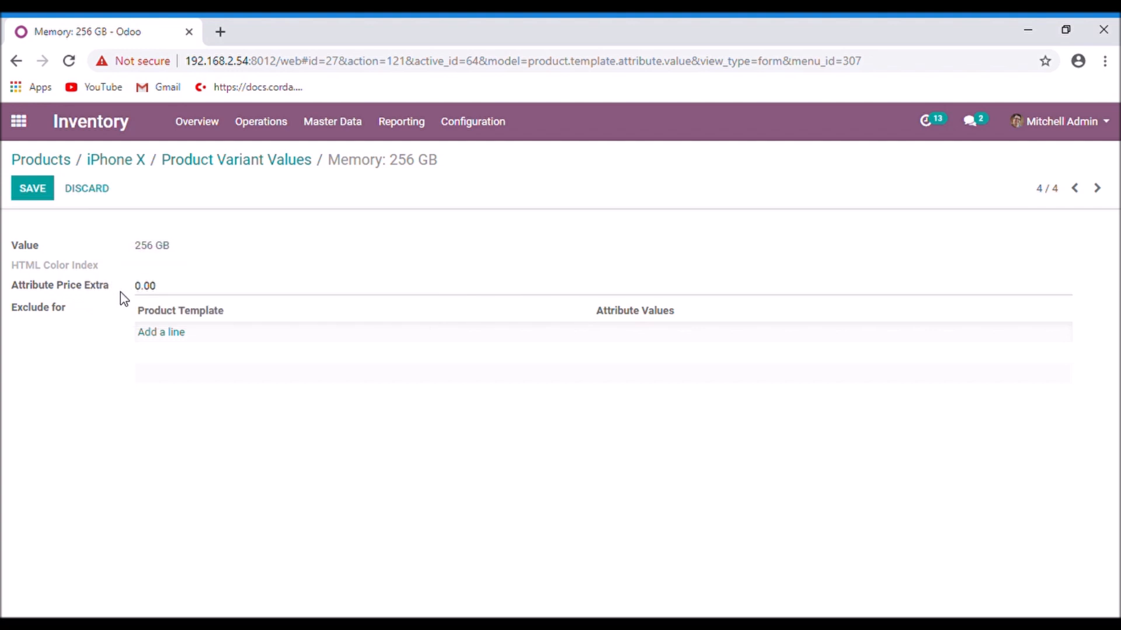
click(145, 286)
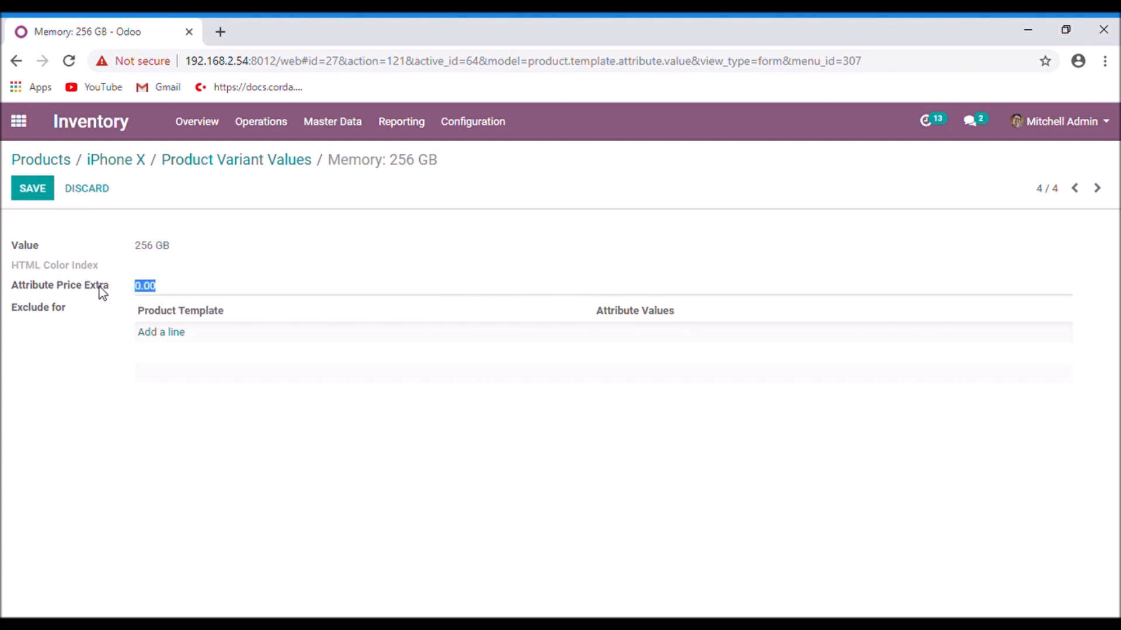
text(10000)
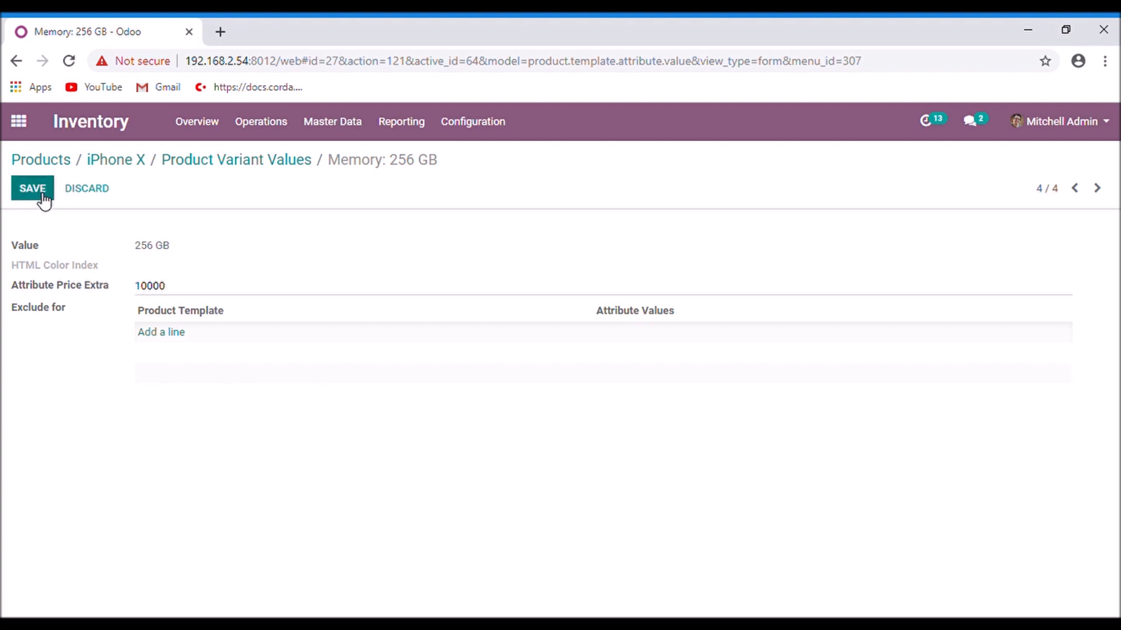
click(32, 188)
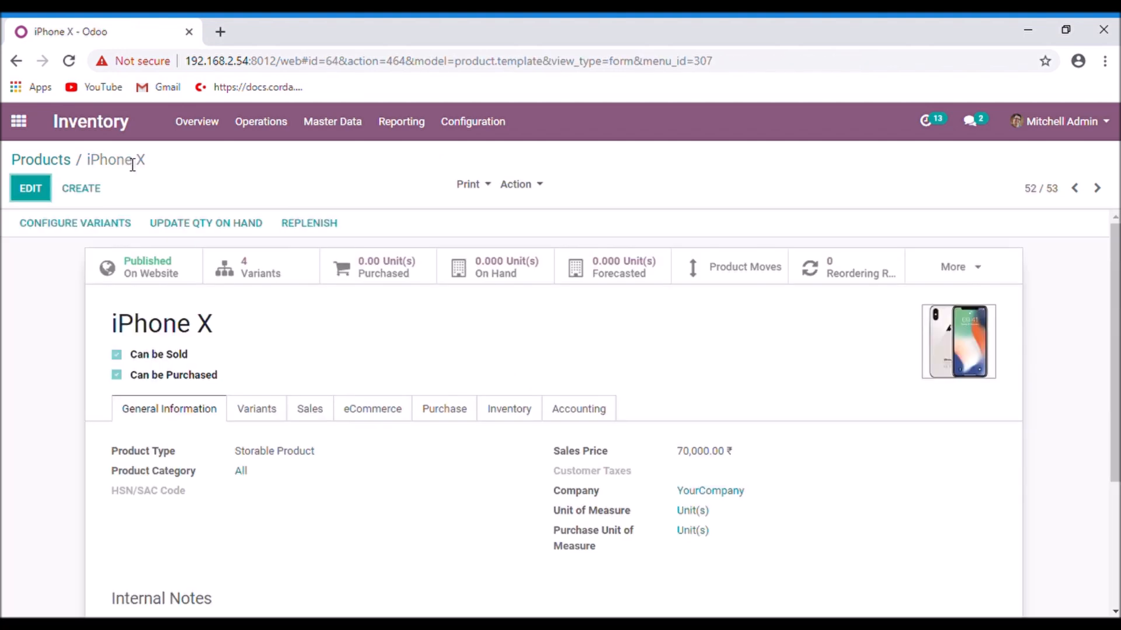
mouse_move(586, 351)
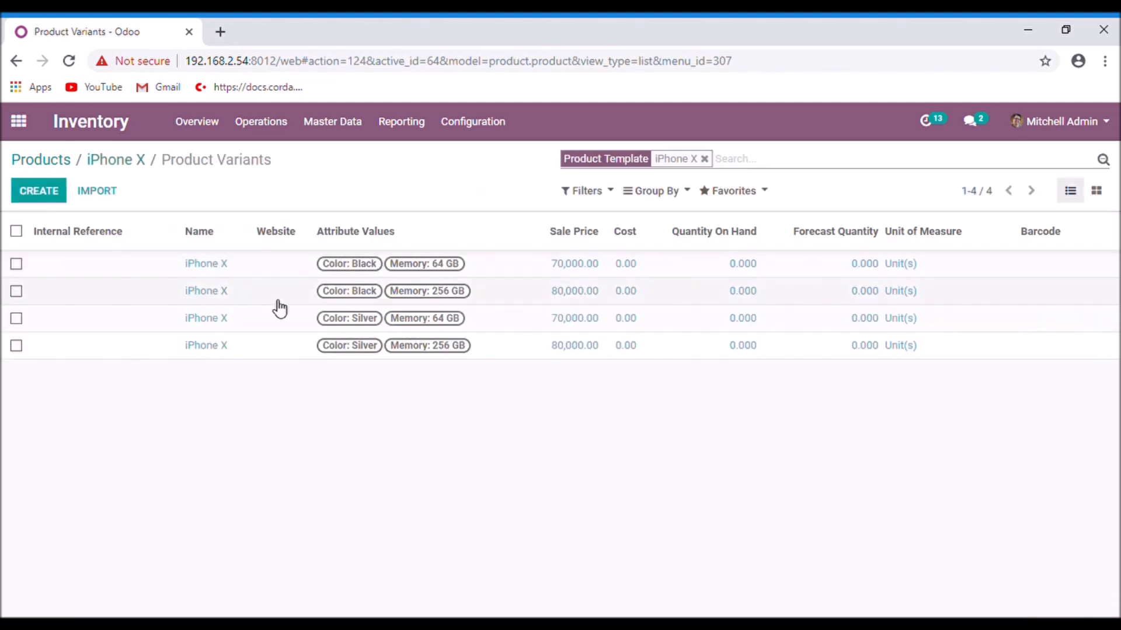
mouse_move(341, 286)
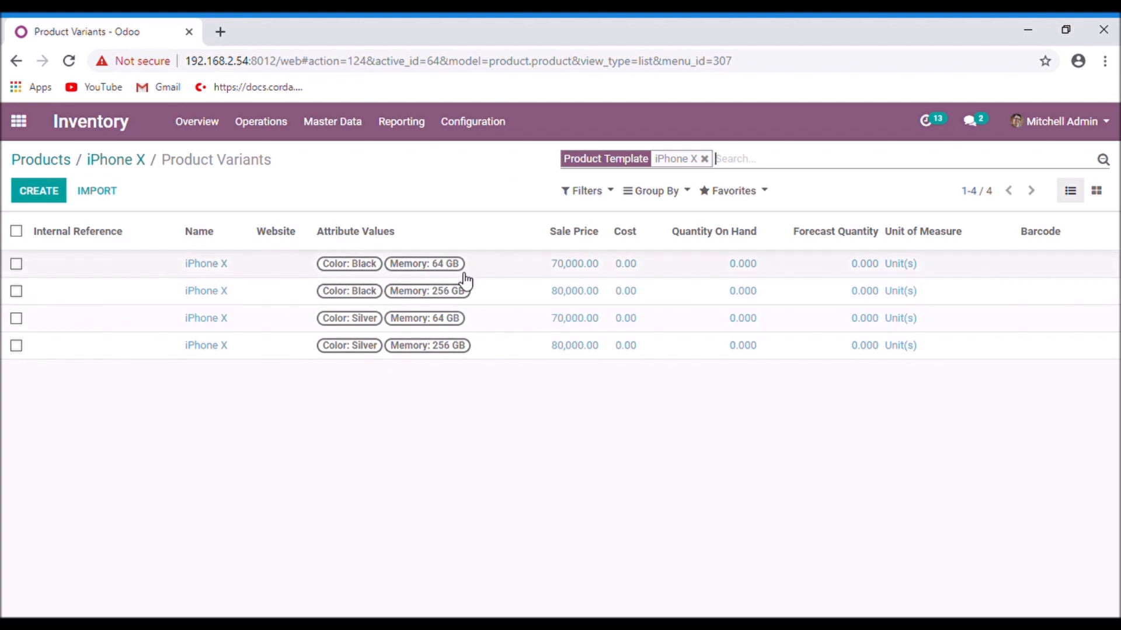
mouse_move(450, 286)
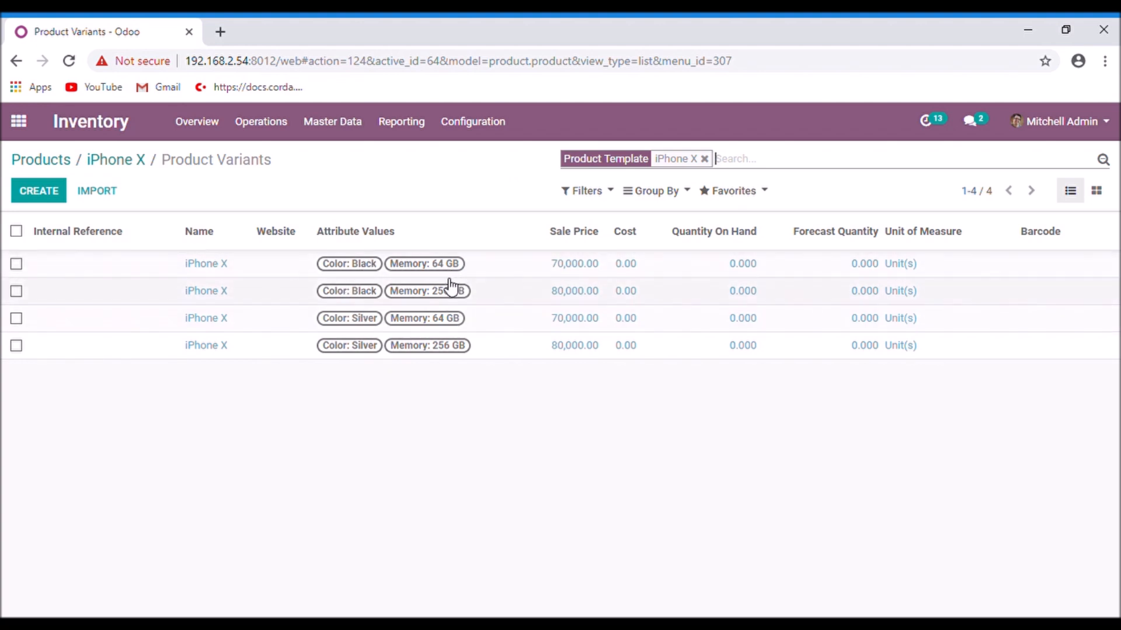
mouse_move(453, 340)
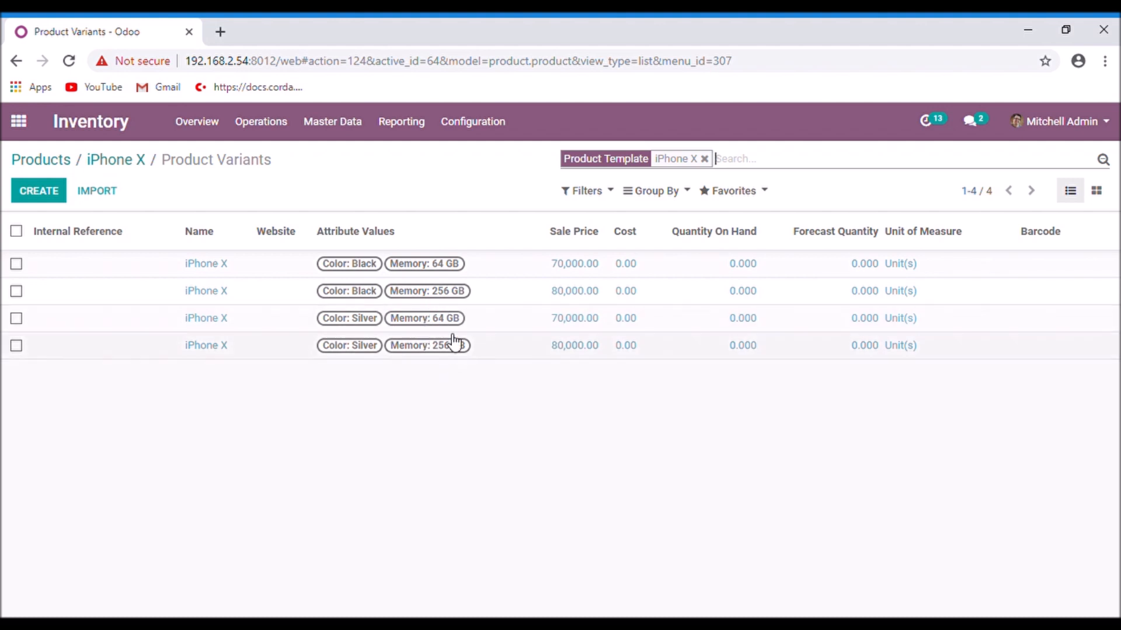
mouse_move(571, 207)
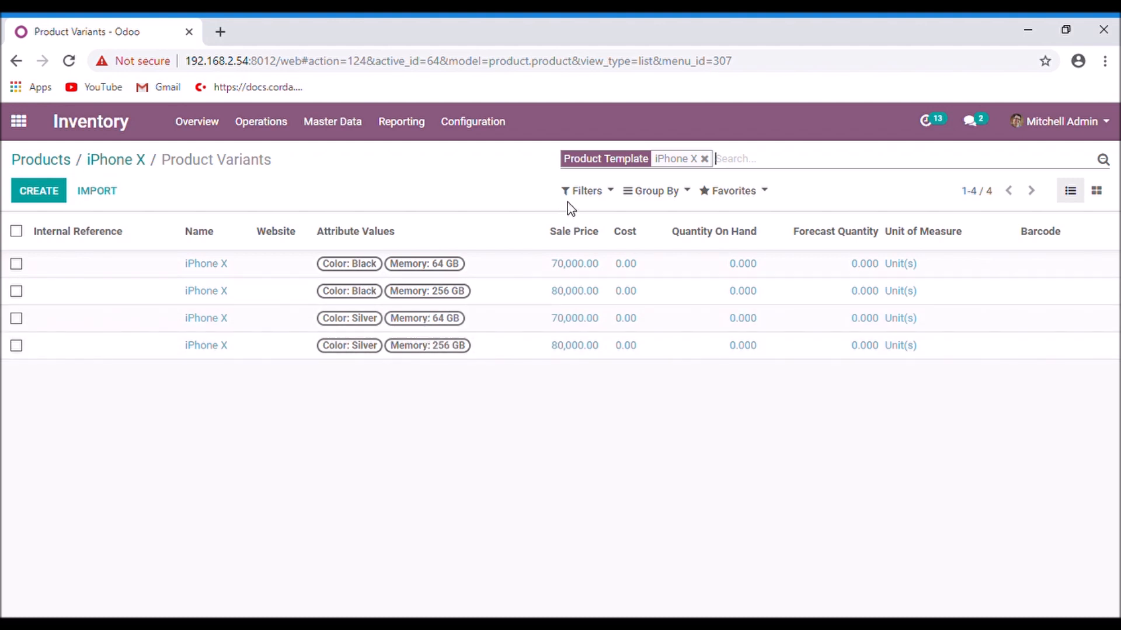
mouse_move(564, 253)
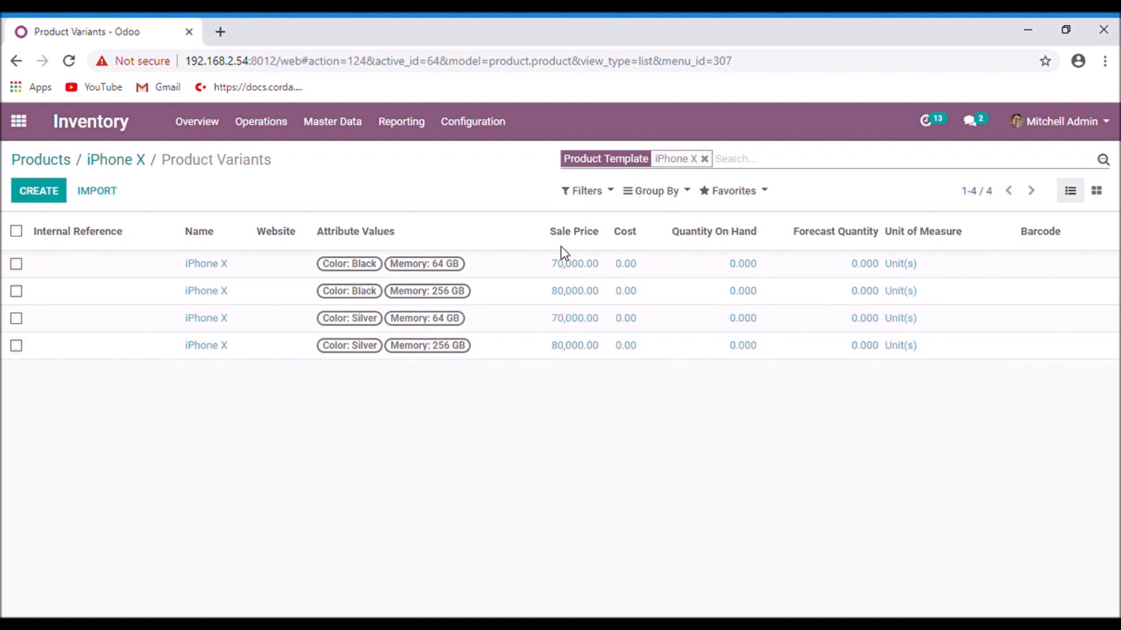
mouse_move(458, 290)
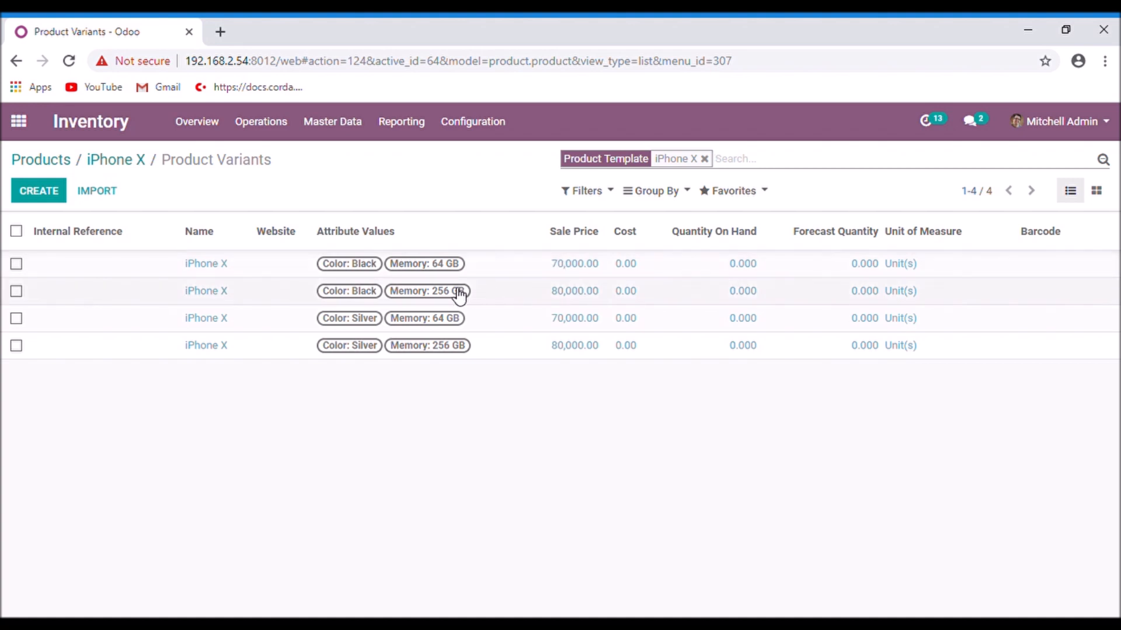
mouse_move(496, 300)
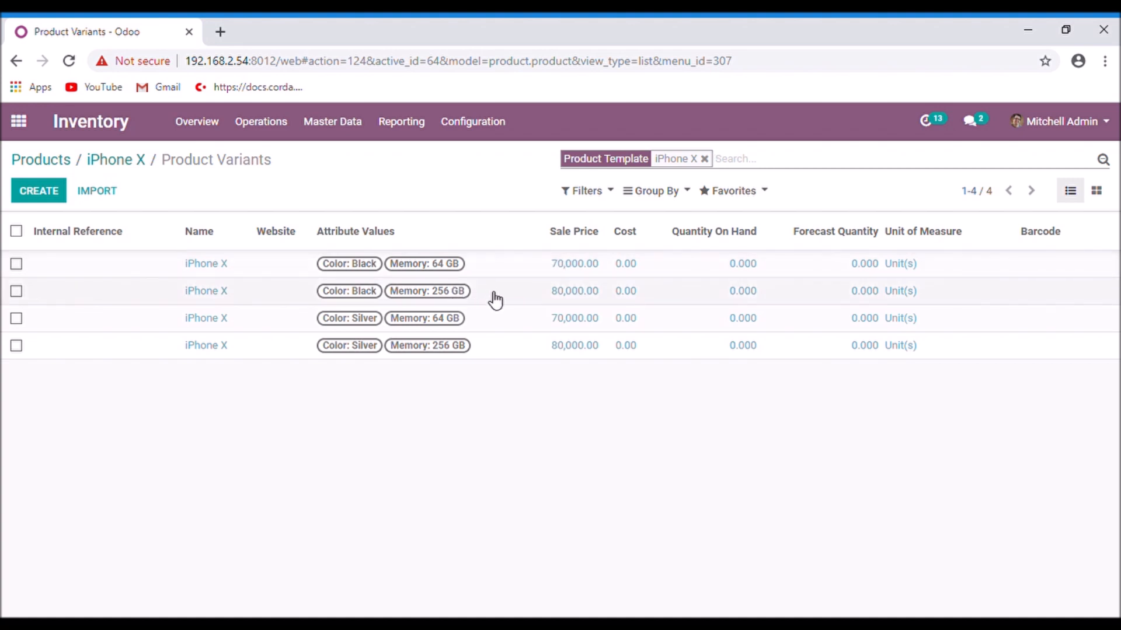
mouse_move(579, 296)
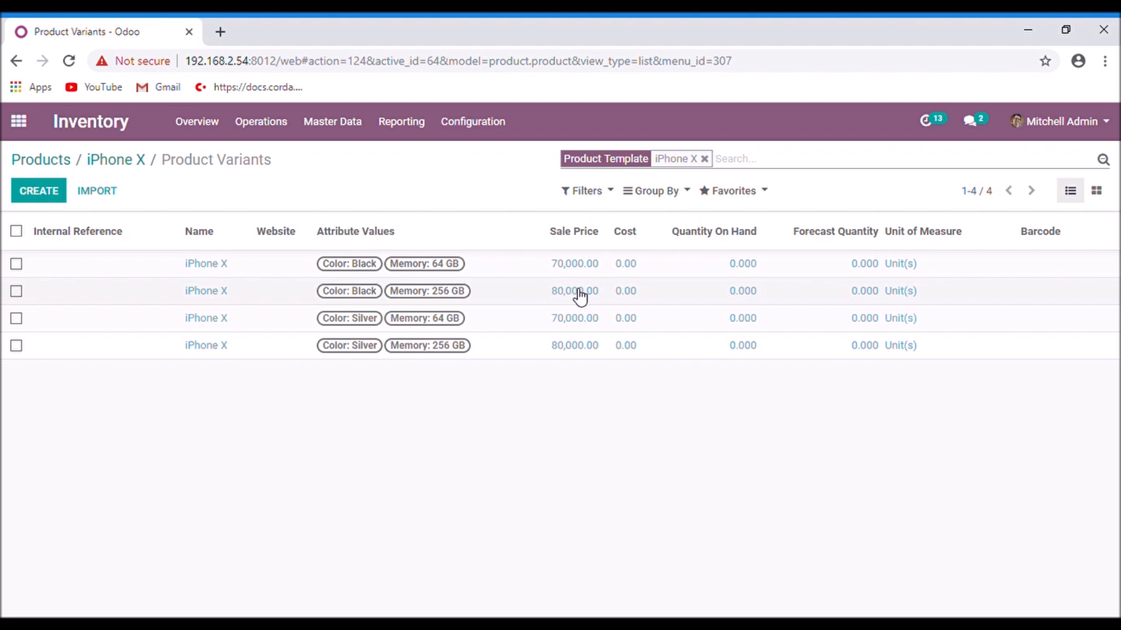